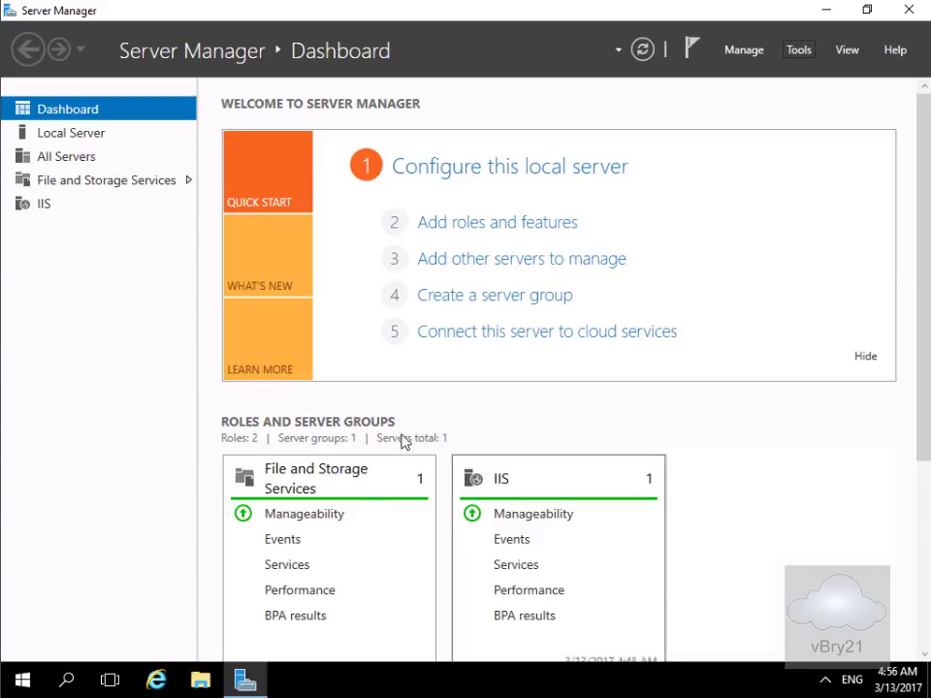
pyautogui.moveTo(449, 407)
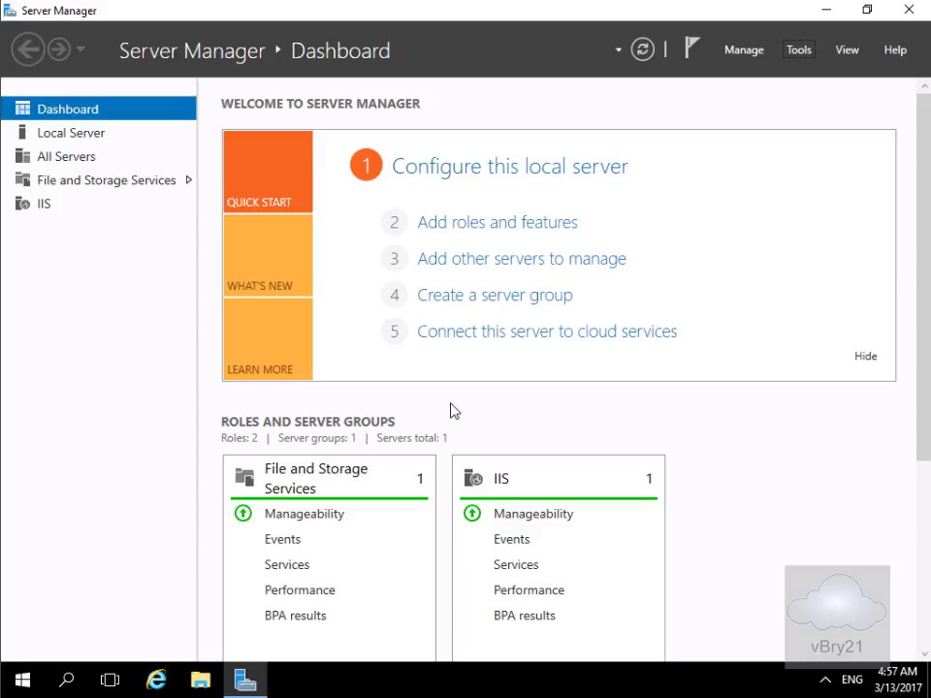
pyautogui.moveTo(468, 224)
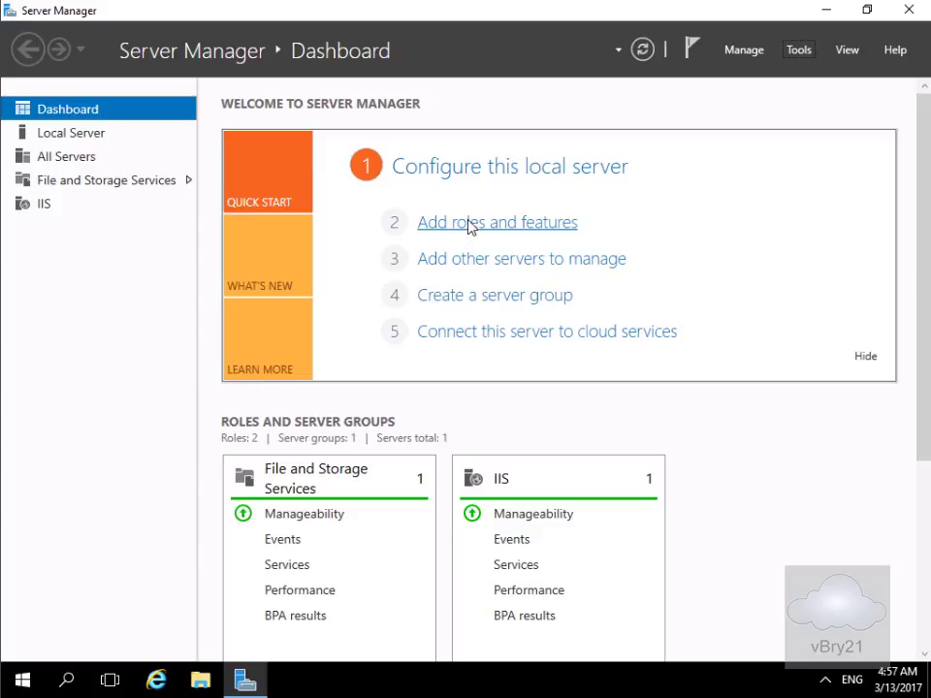
# Start a role-based installation on LON-SVR1 in the Add Roles and Features Wizard, skipping server roles.
pyautogui.click(497, 222)
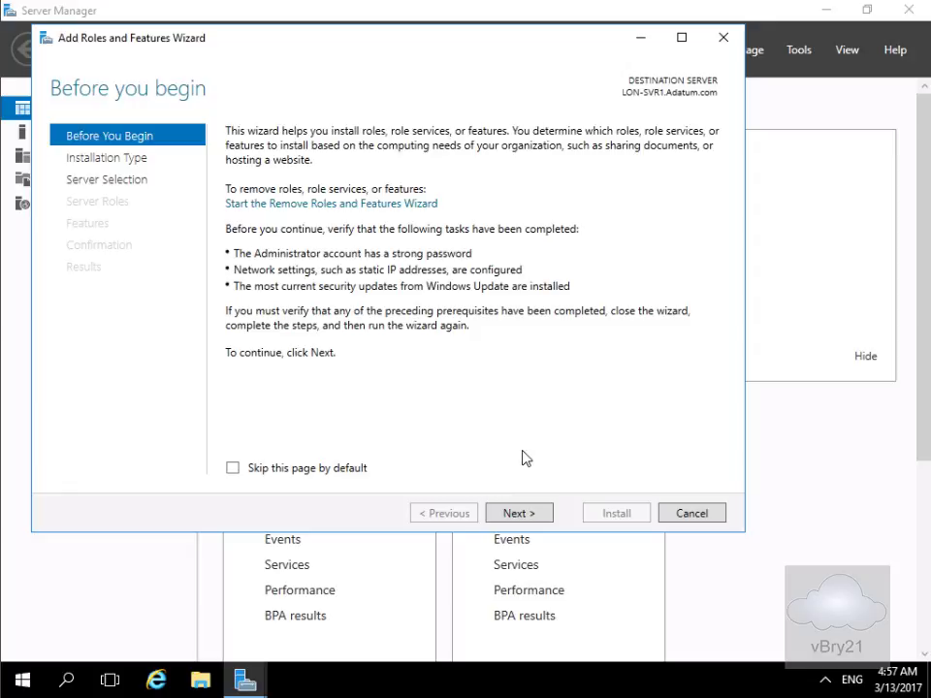
pyautogui.click(518, 513)
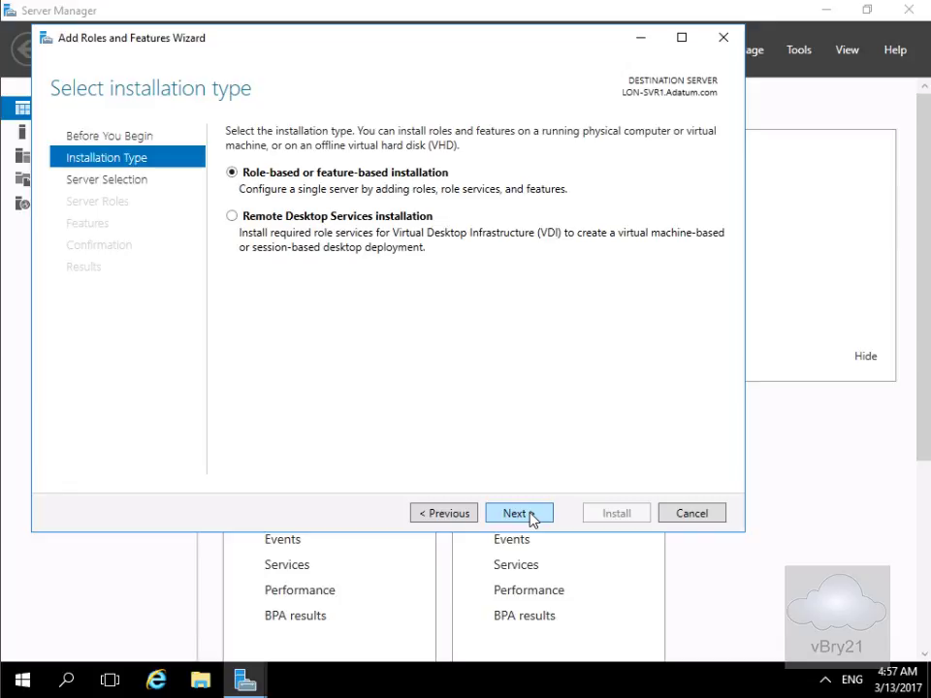
pyautogui.click(519, 513)
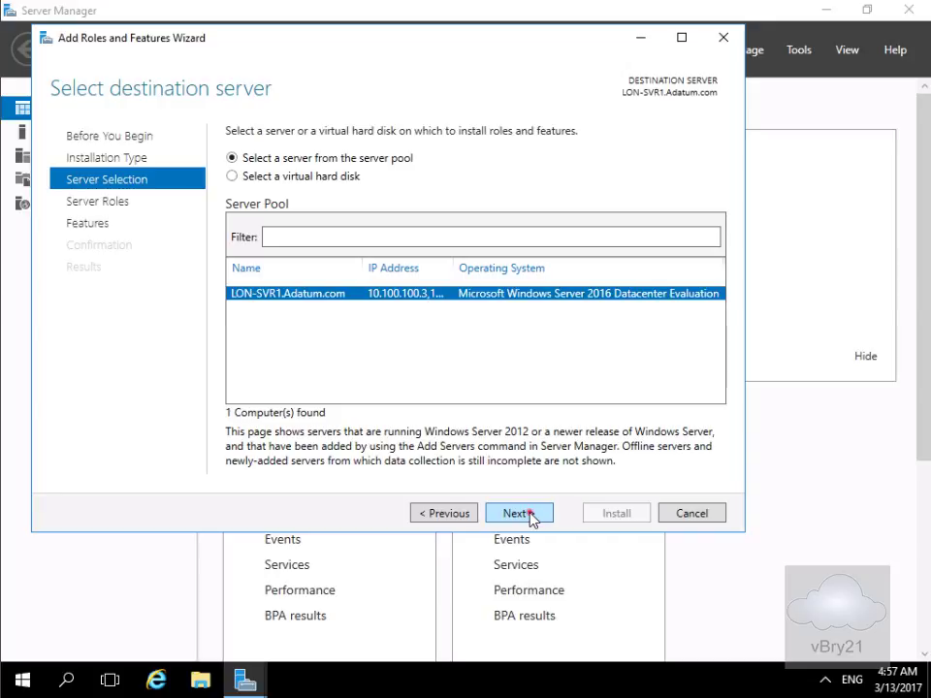
pyautogui.click(519, 514)
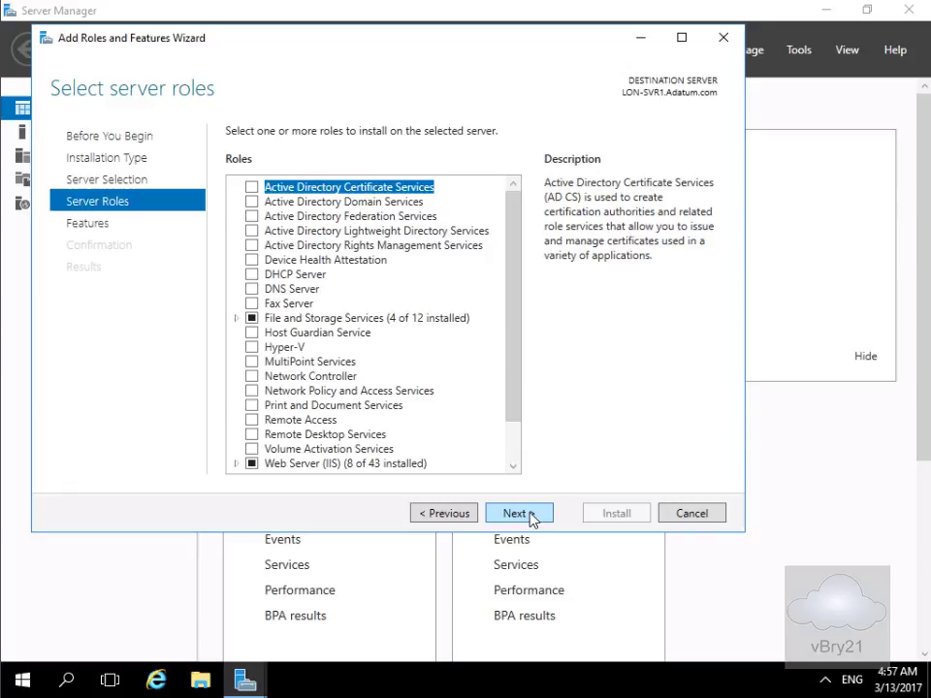
pyautogui.click(519, 513)
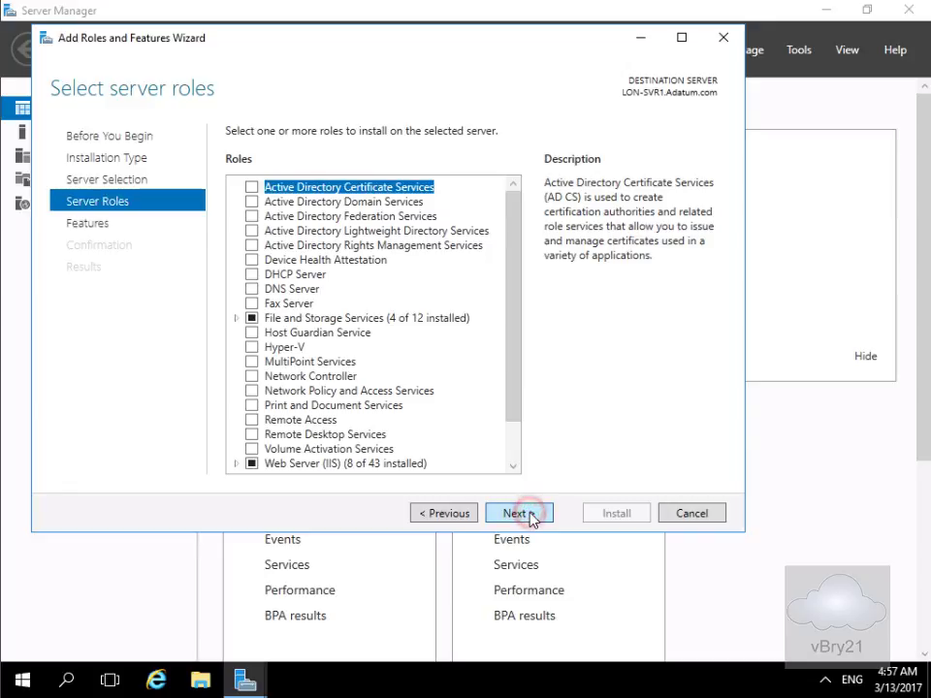
# Select the Multipath I/O feature and advance to the confirmation page.
pyautogui.click(518, 514)
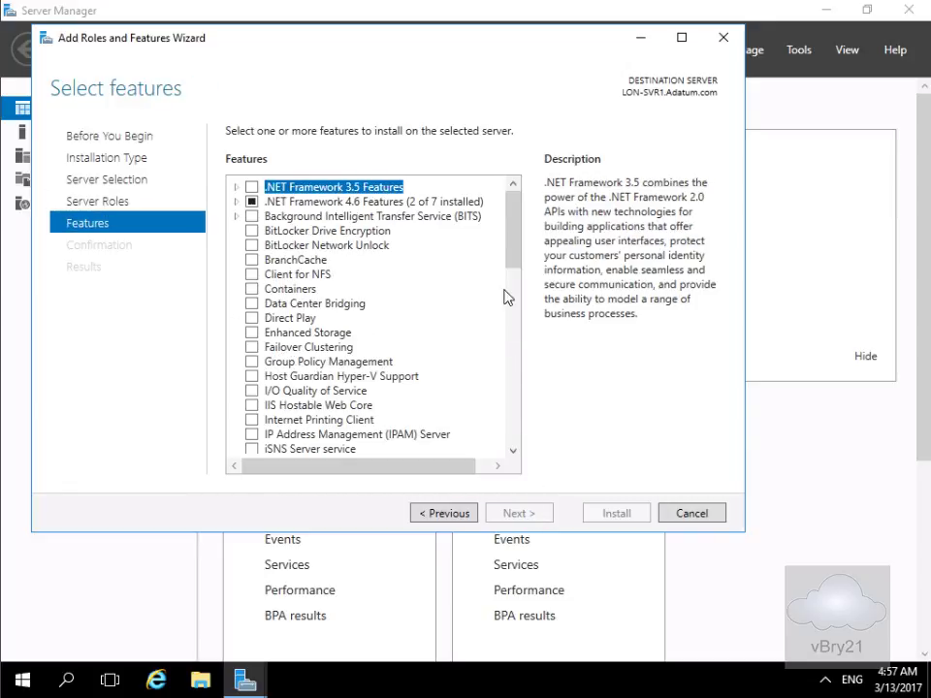
pyautogui.scroll(-3)
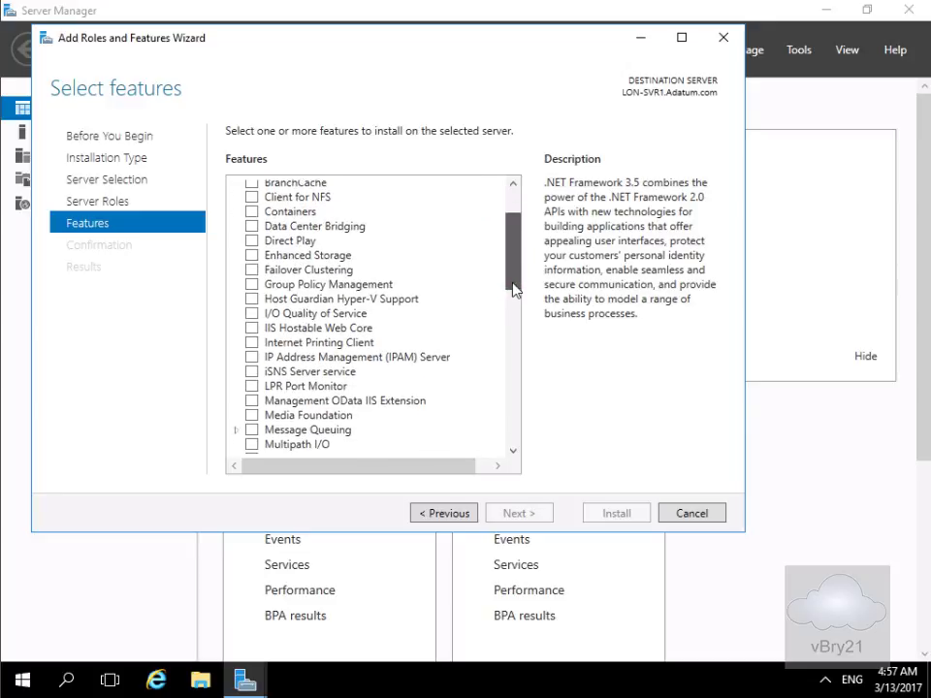
pyautogui.scroll(-3)
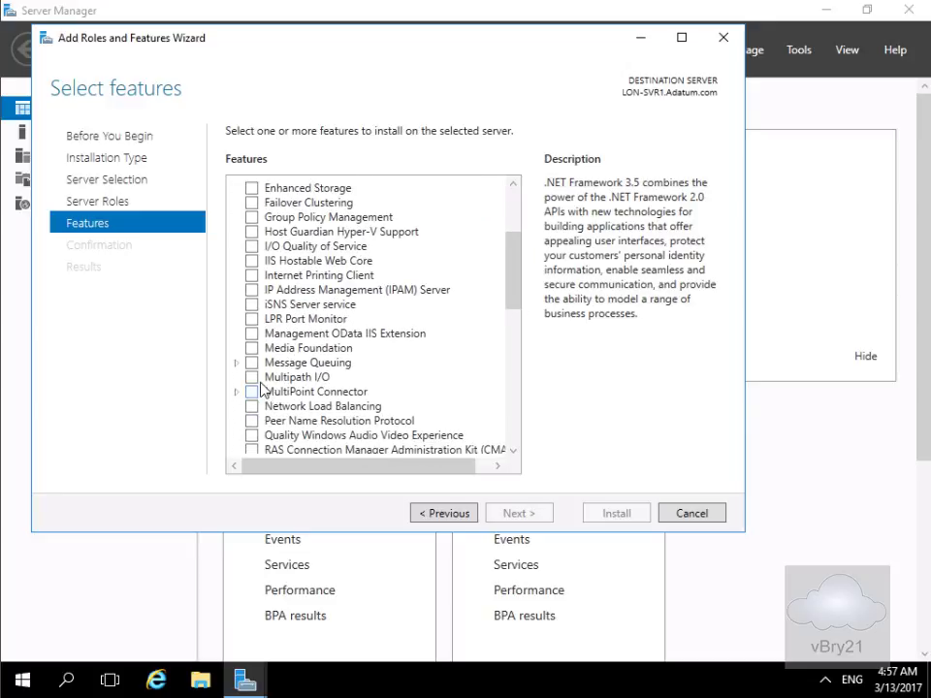
pyautogui.click(251, 376)
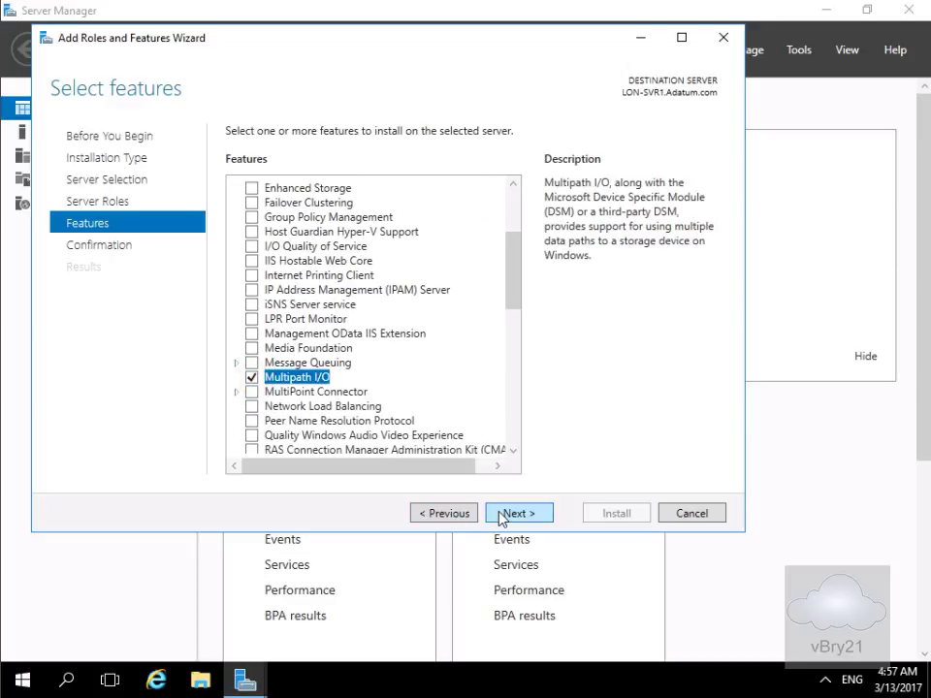
pyautogui.click(518, 512)
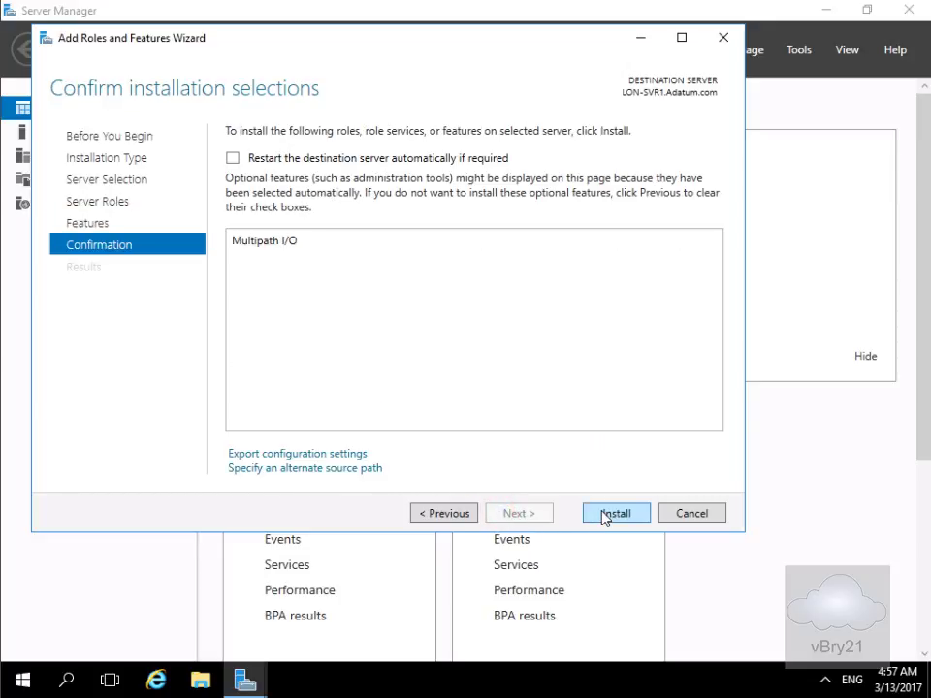
# Install Multipath I/O and close the wizard once it finishes with a restart pending.
pyautogui.click(616, 513)
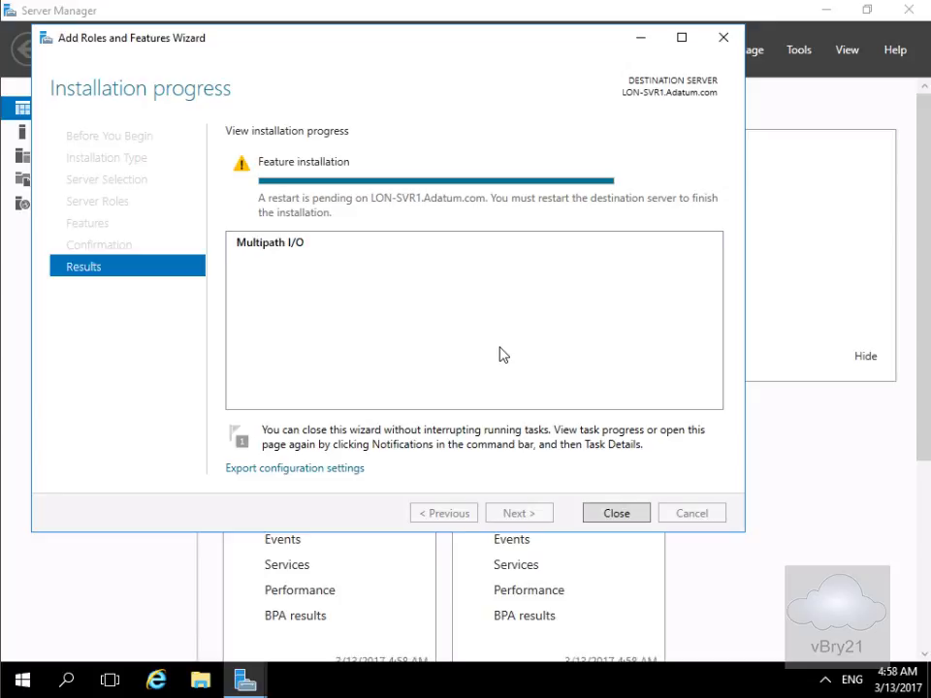
pyautogui.moveTo(447, 212)
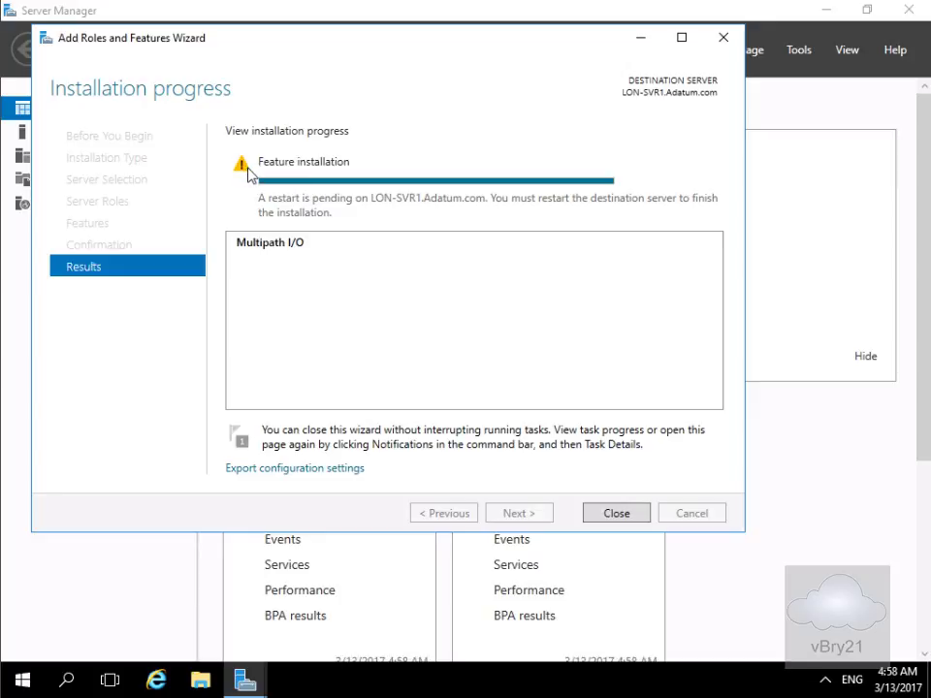
pyautogui.moveTo(340, 209)
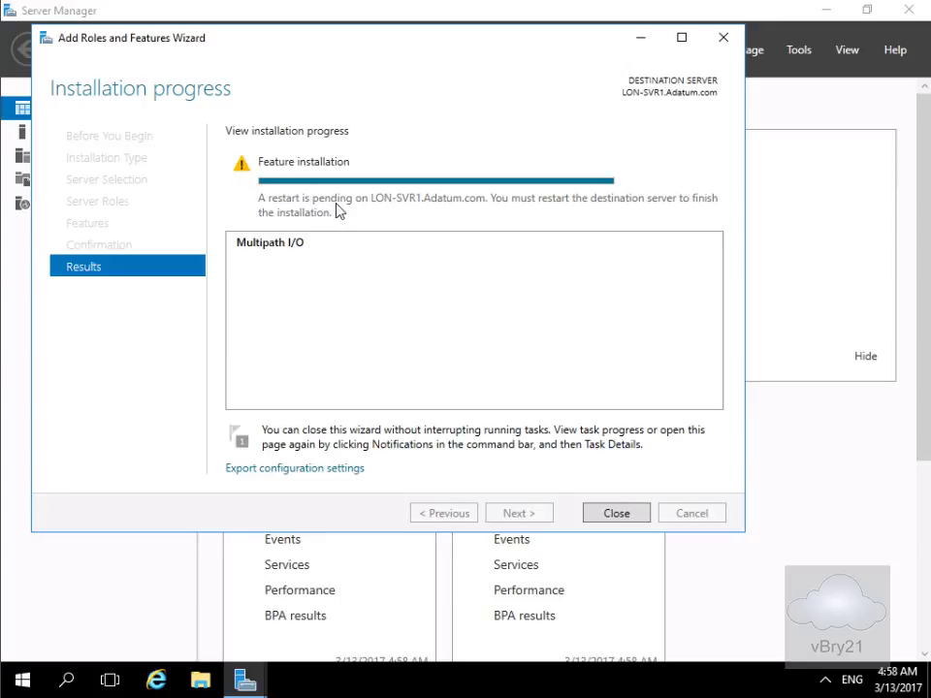
pyautogui.click(616, 513)
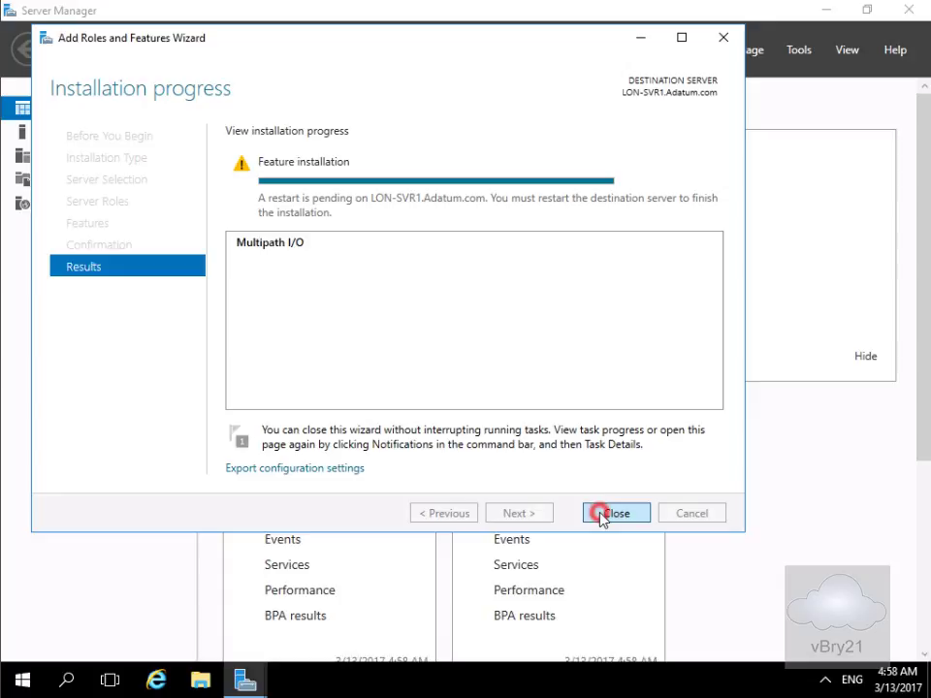
# Restart LON-SVR1 with the reason Hardware: Maintenance (Planned).
pyautogui.click(616, 514)
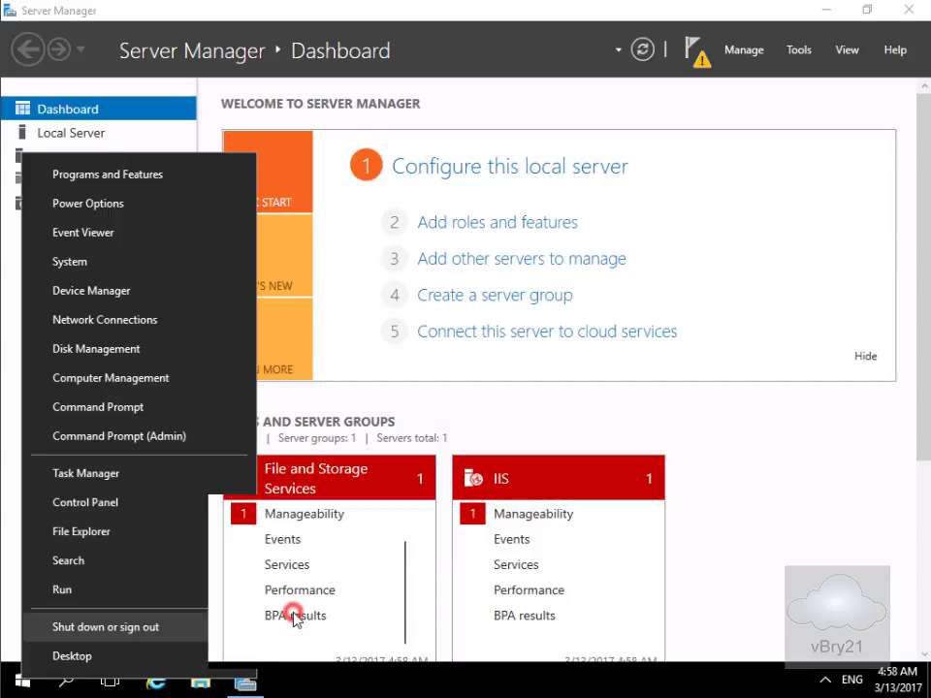
pyautogui.click(106, 627)
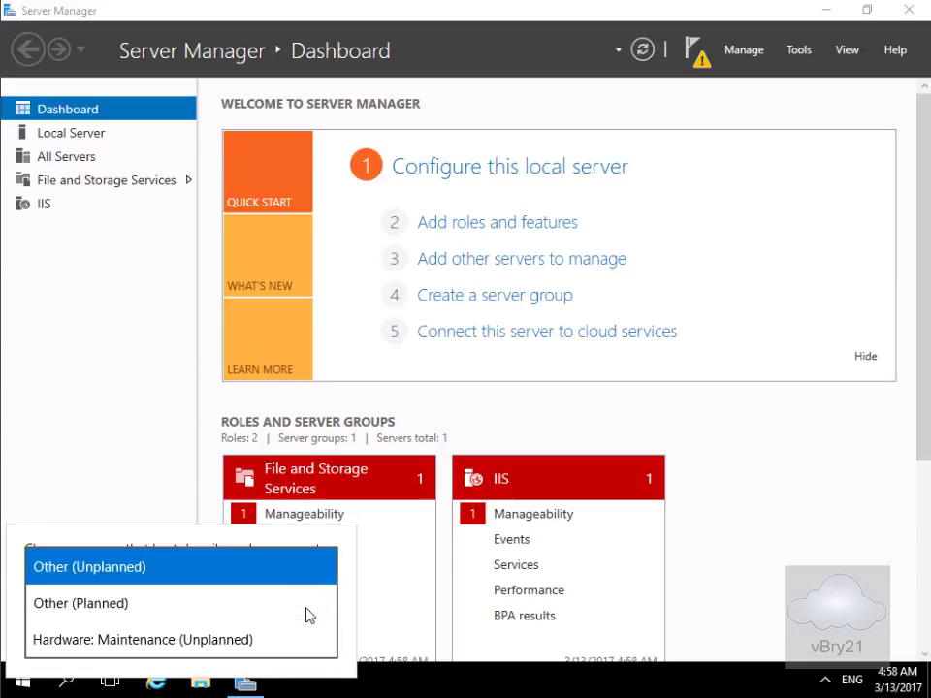
pyautogui.click(145, 639)
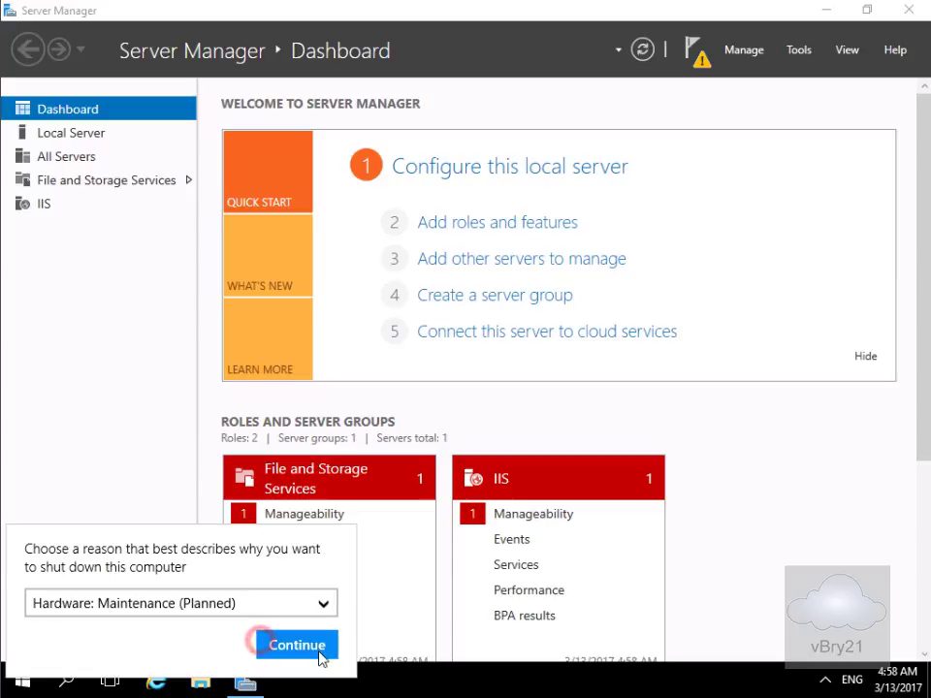
pyautogui.click(296, 644)
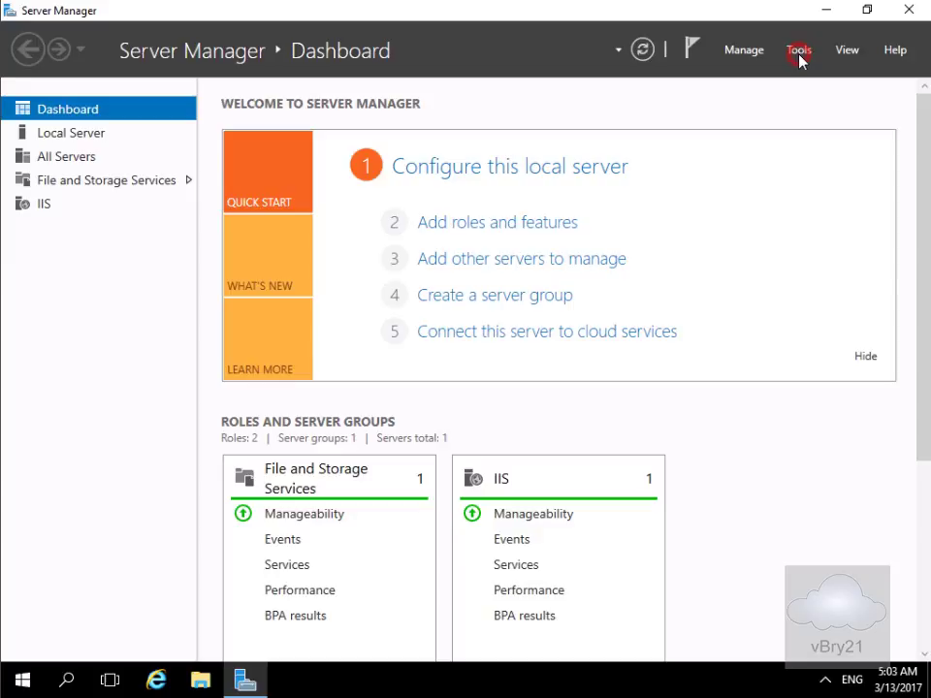
# Launch MPIO Properties from the Tools menu to view the supported device list.
pyautogui.click(798, 50)
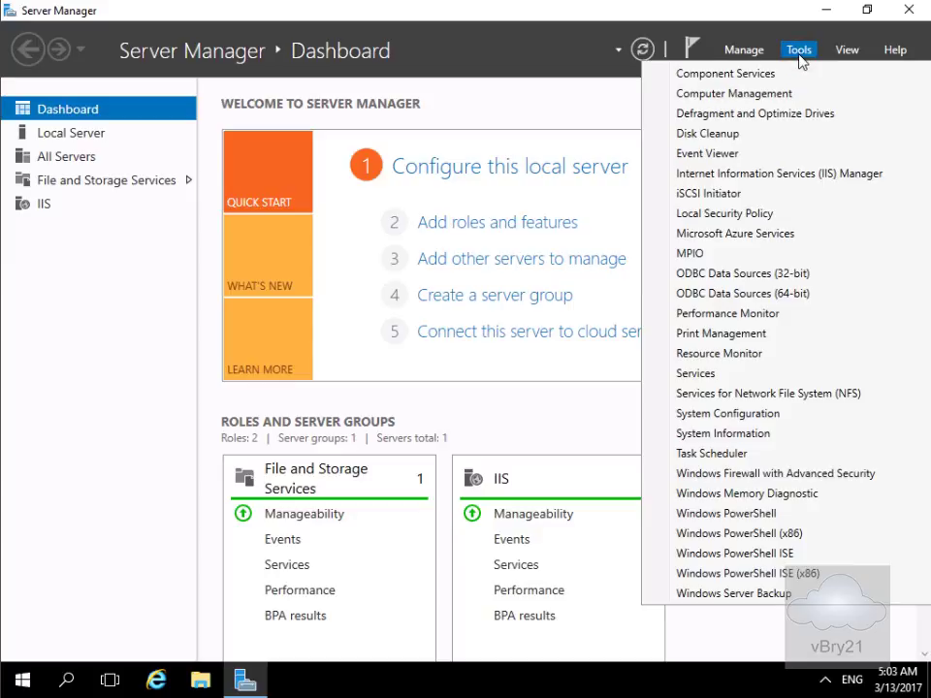
pyautogui.click(703, 252)
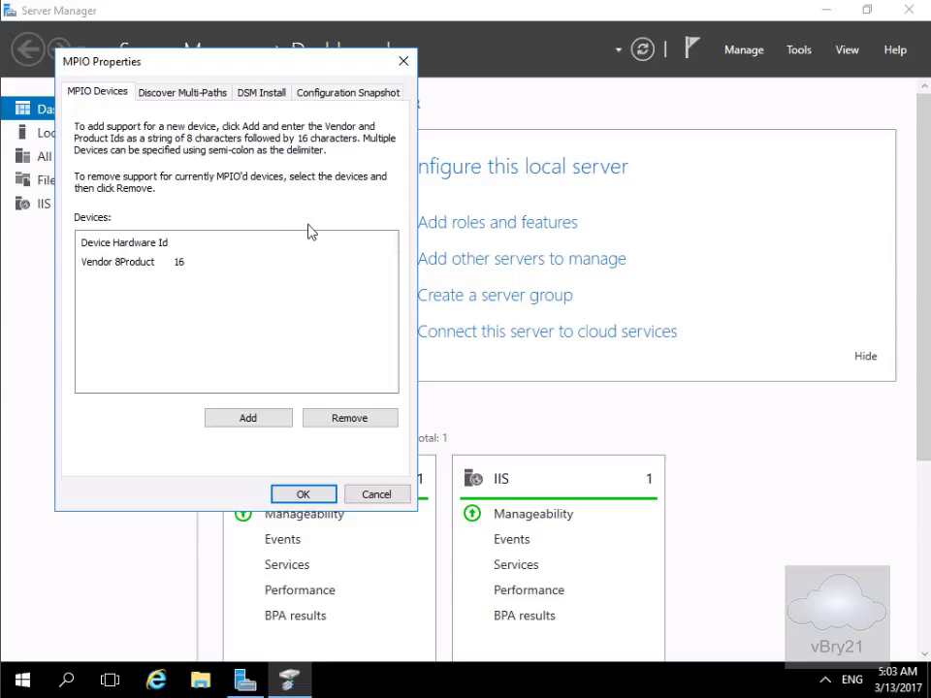
pyautogui.click(124, 242)
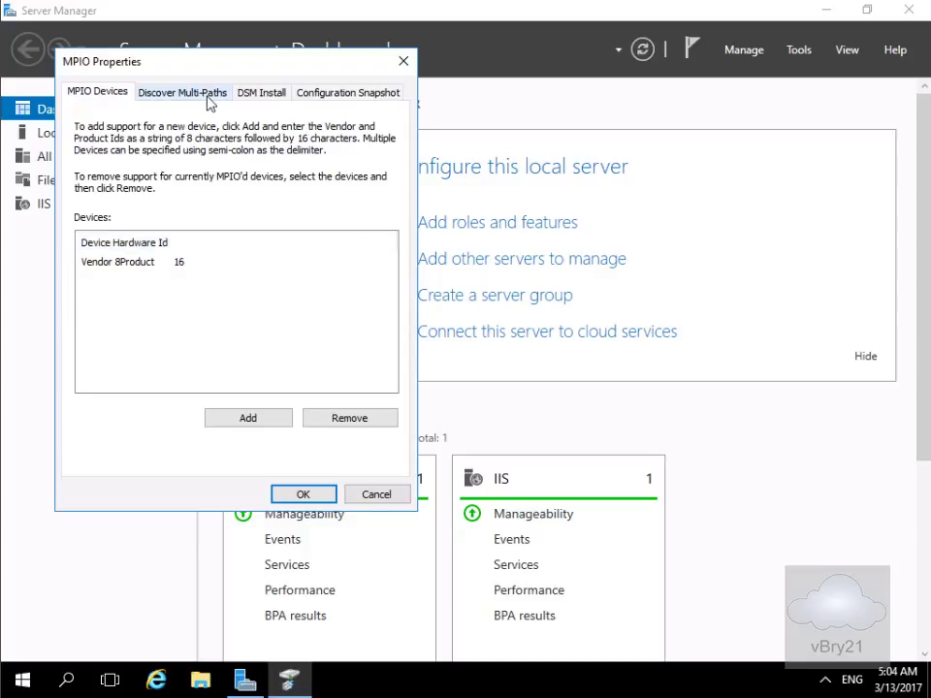
# Add MPIO support for iSCSI devices on Discover Multi-Paths and accept the reboot.
pyautogui.click(182, 91)
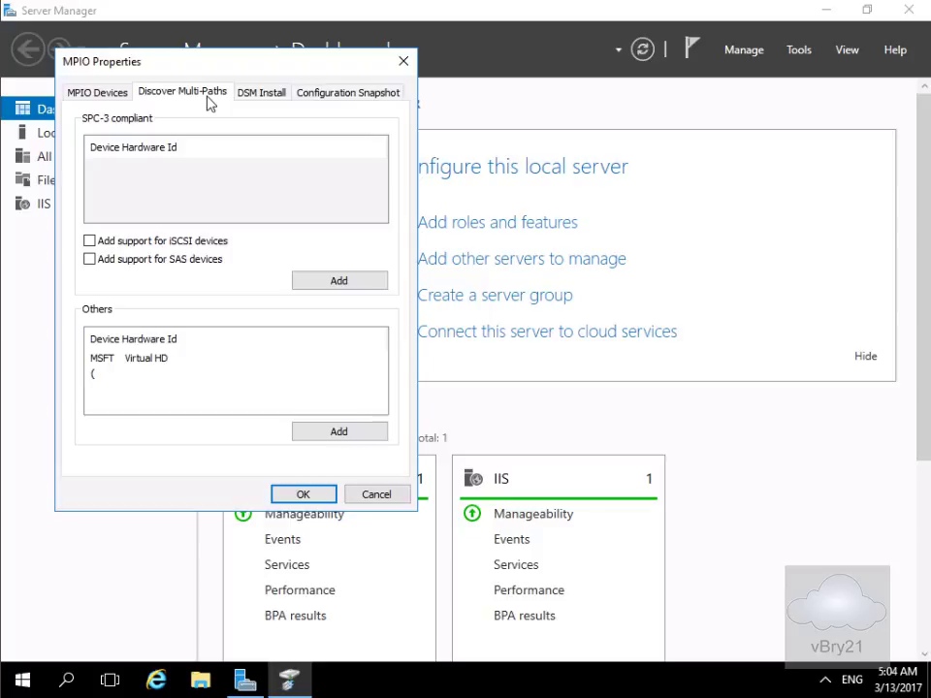
pyautogui.moveTo(185, 249)
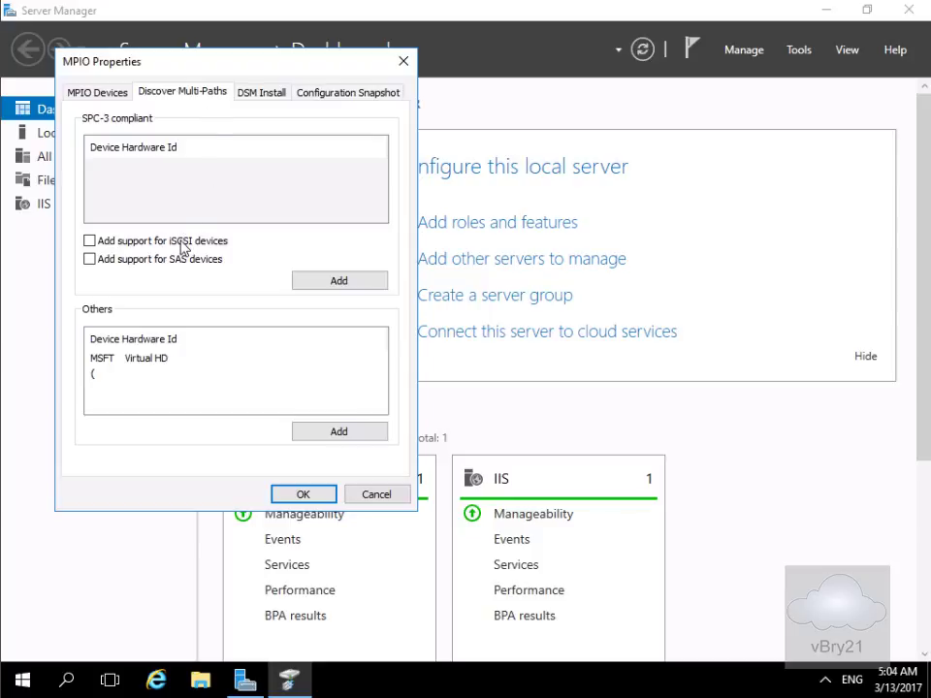
pyautogui.click(89, 241)
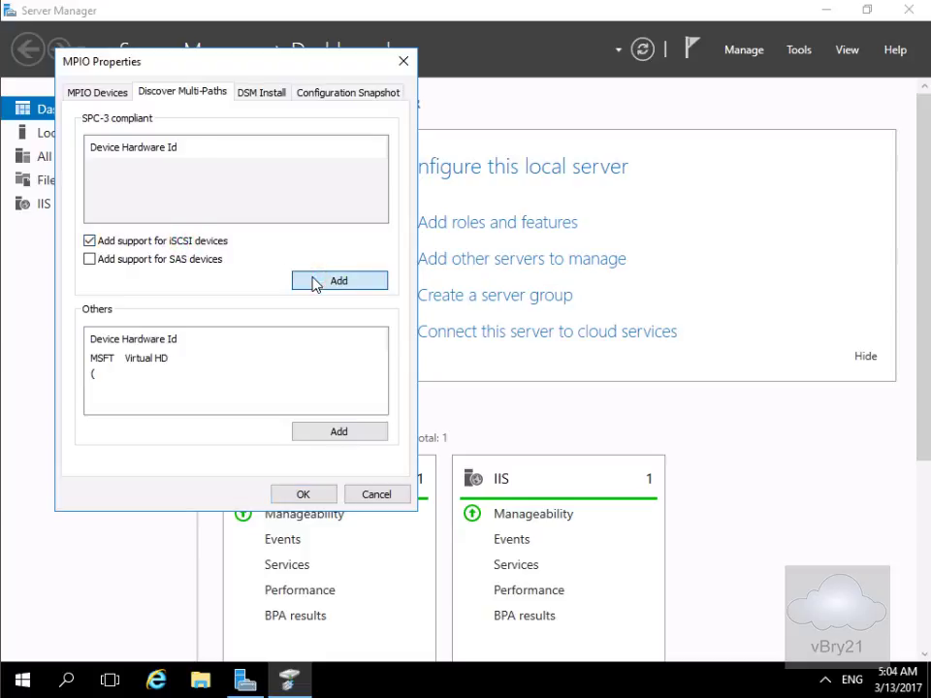
pyautogui.click(339, 280)
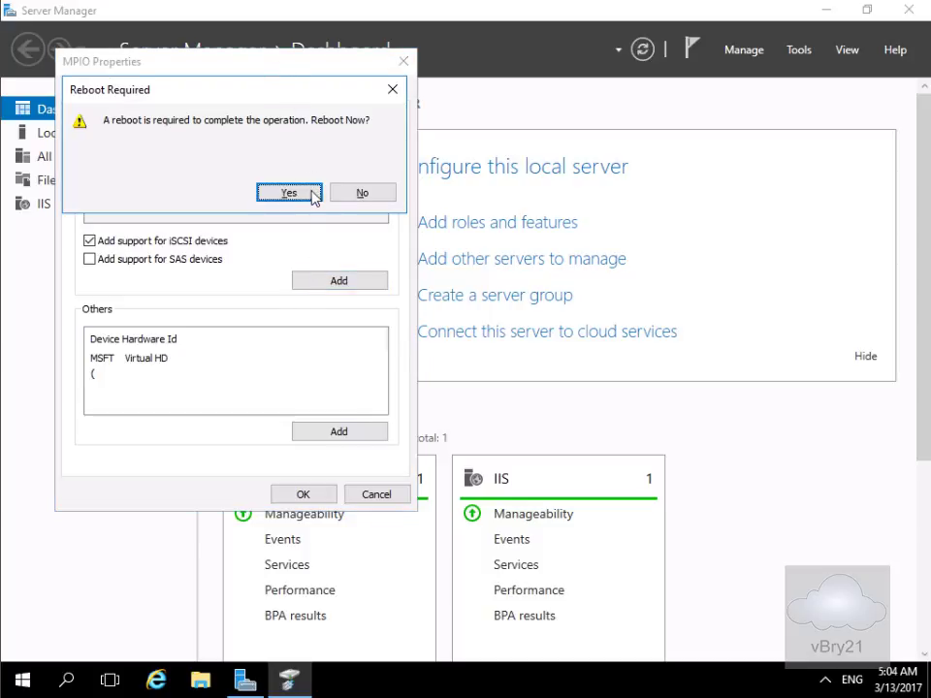
pyautogui.click(289, 192)
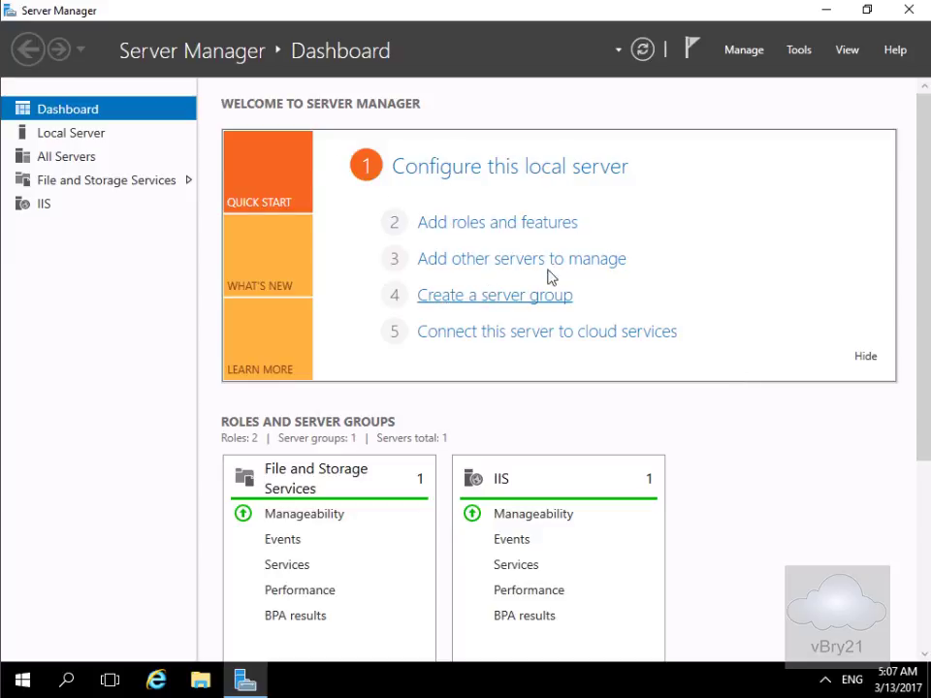
# Reopen MPIO Properties from Tools to confirm MSFT2005iSCSIBusType_0x9 is listed.
pyautogui.click(798, 50)
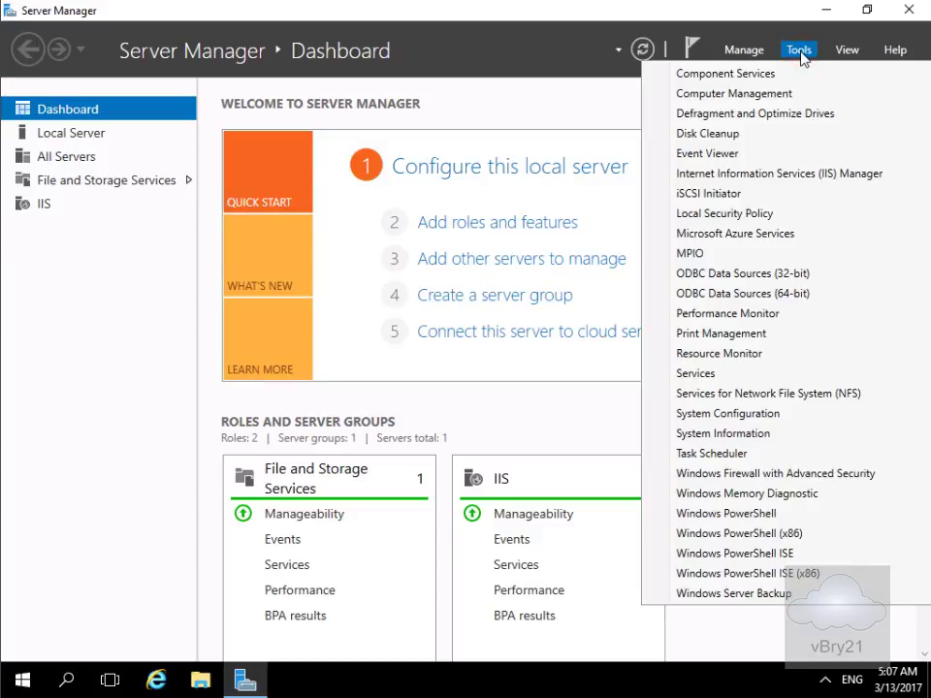
pyautogui.moveTo(689, 253)
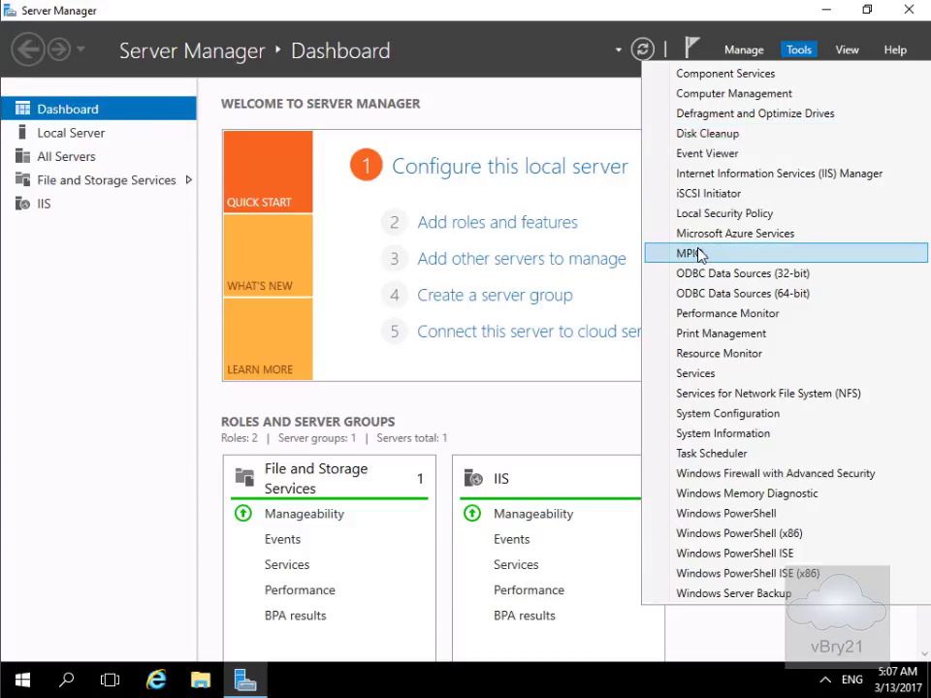
pyautogui.click(686, 253)
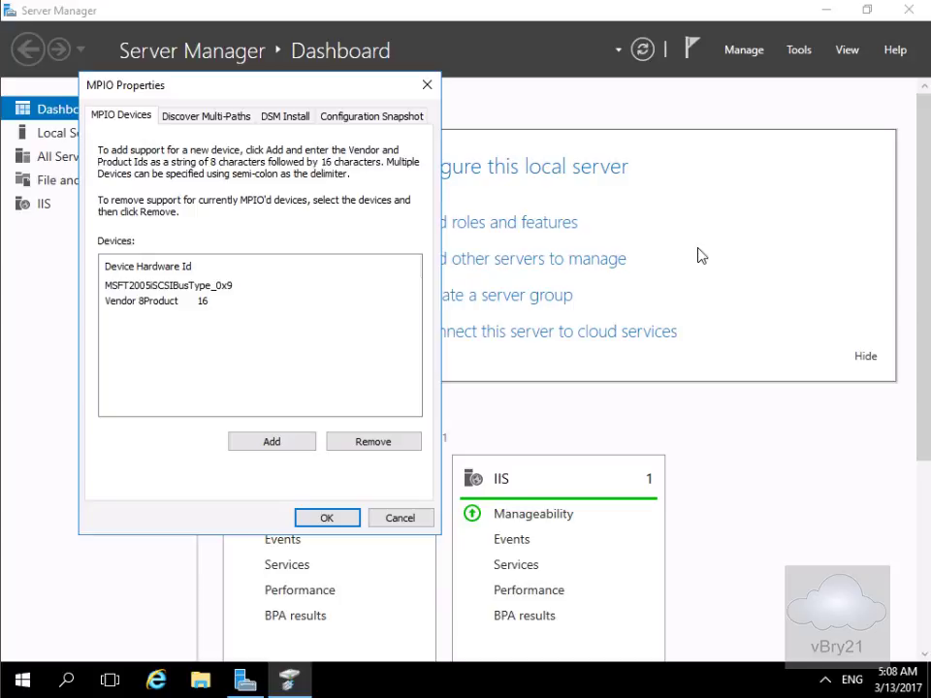